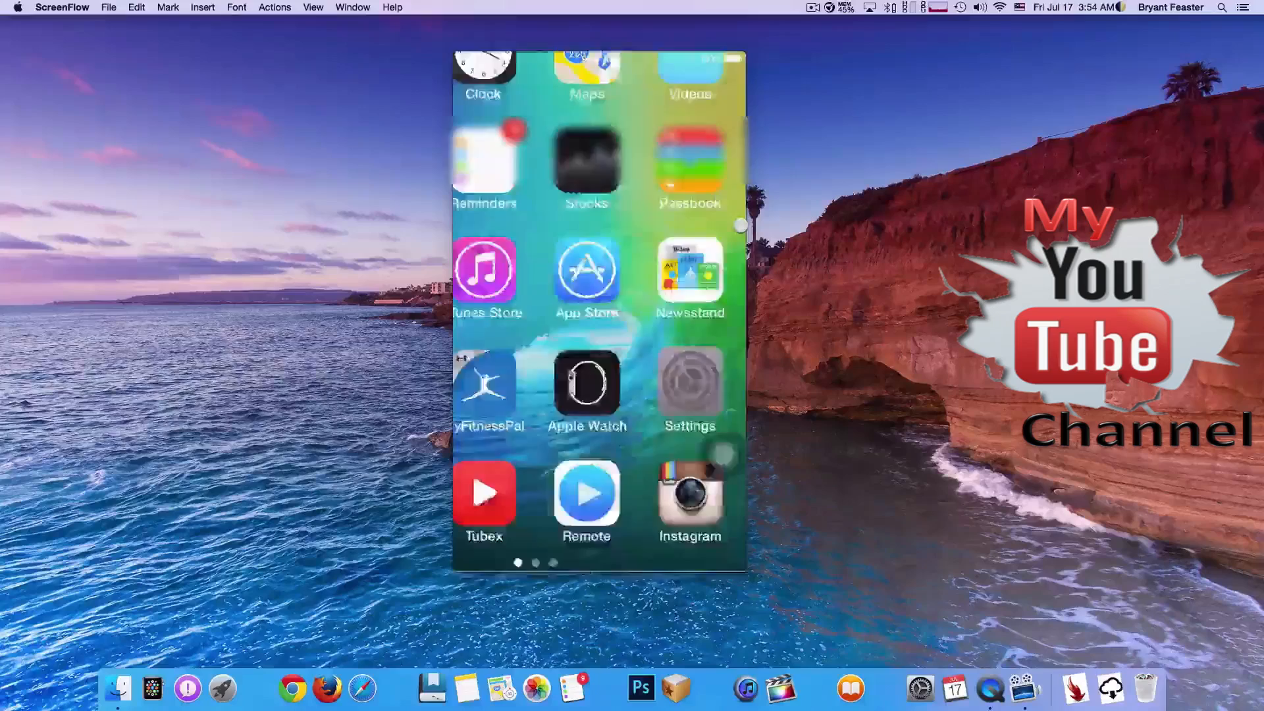
# Navigate from the home screen into Settings > iCloud > Storage showing 13.3 GB available of 20.0 GB
pyautogui.click(687, 389)
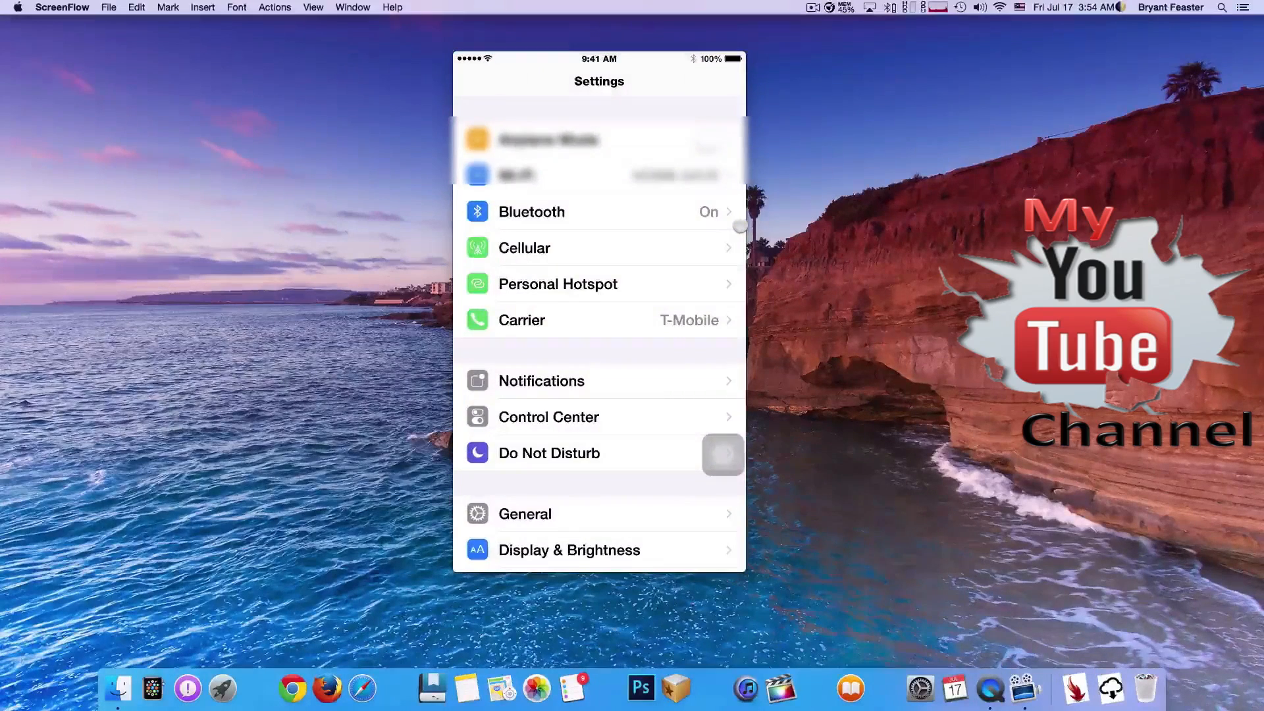
pyautogui.scroll(-3)
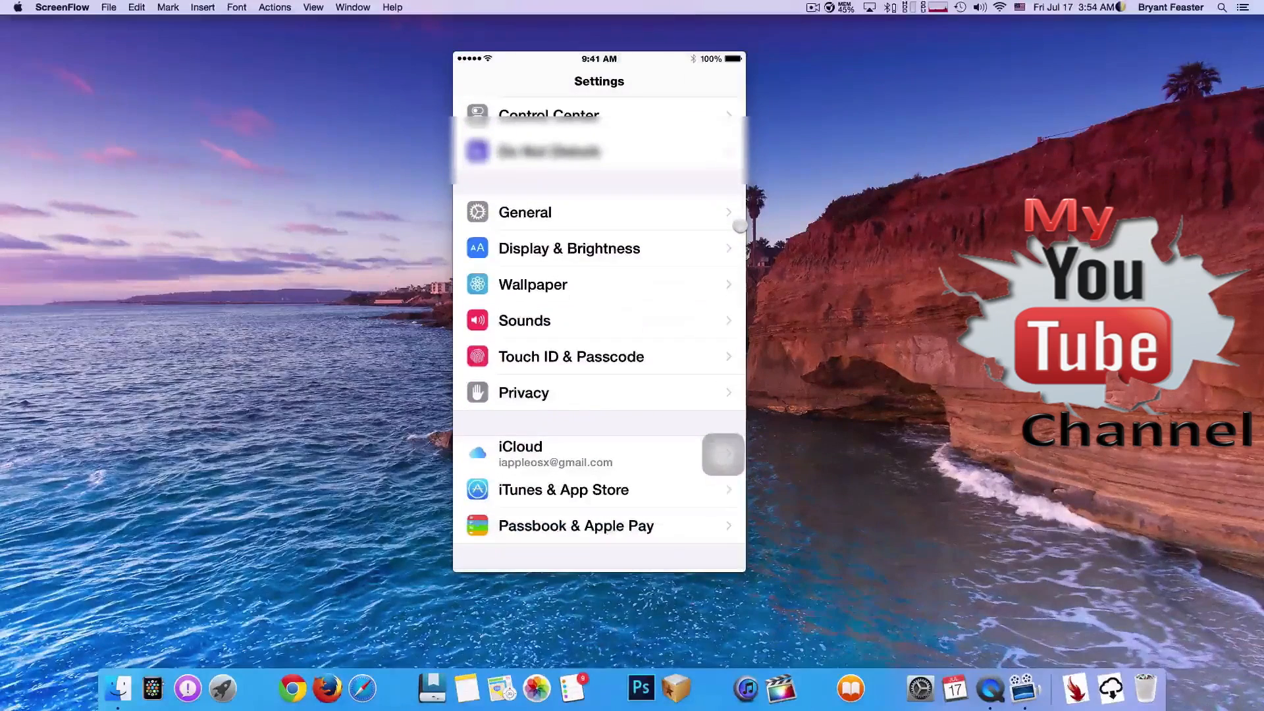
pyautogui.click(520, 452)
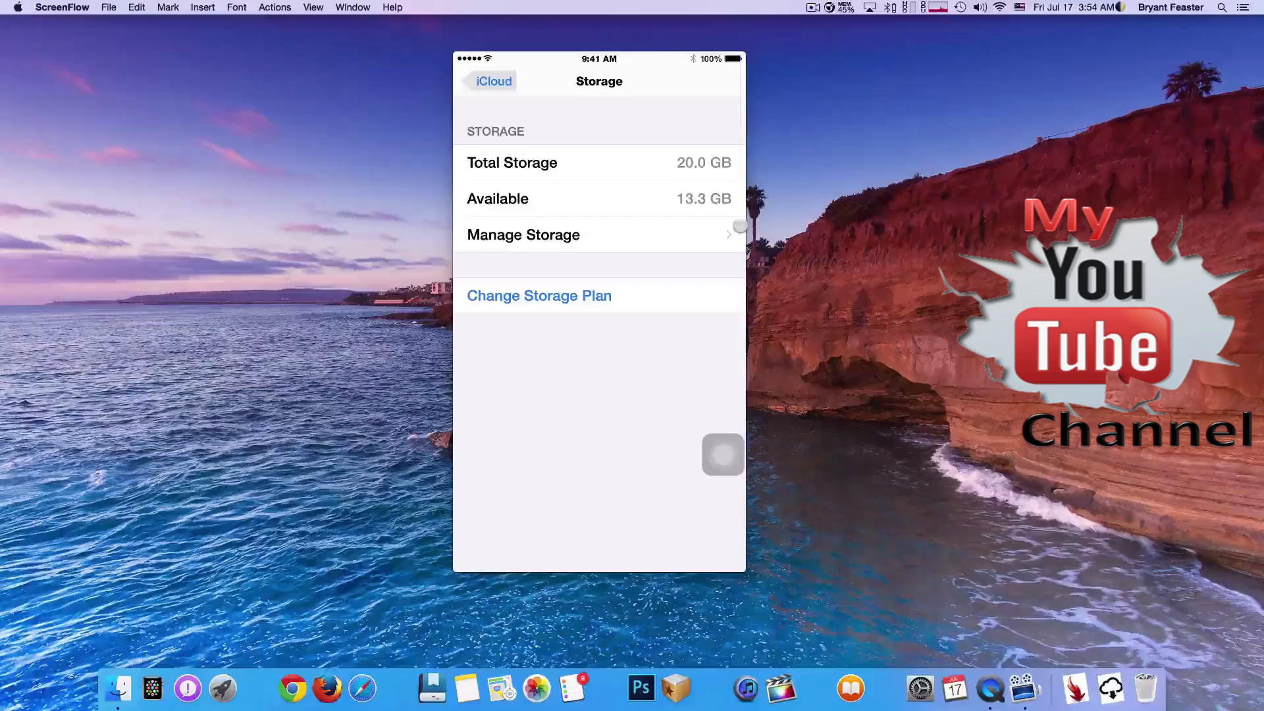
# From Manage Storage, show the Info page of the 3.4 GB iPhone backup dated 4/28/14
pyautogui.click(524, 235)
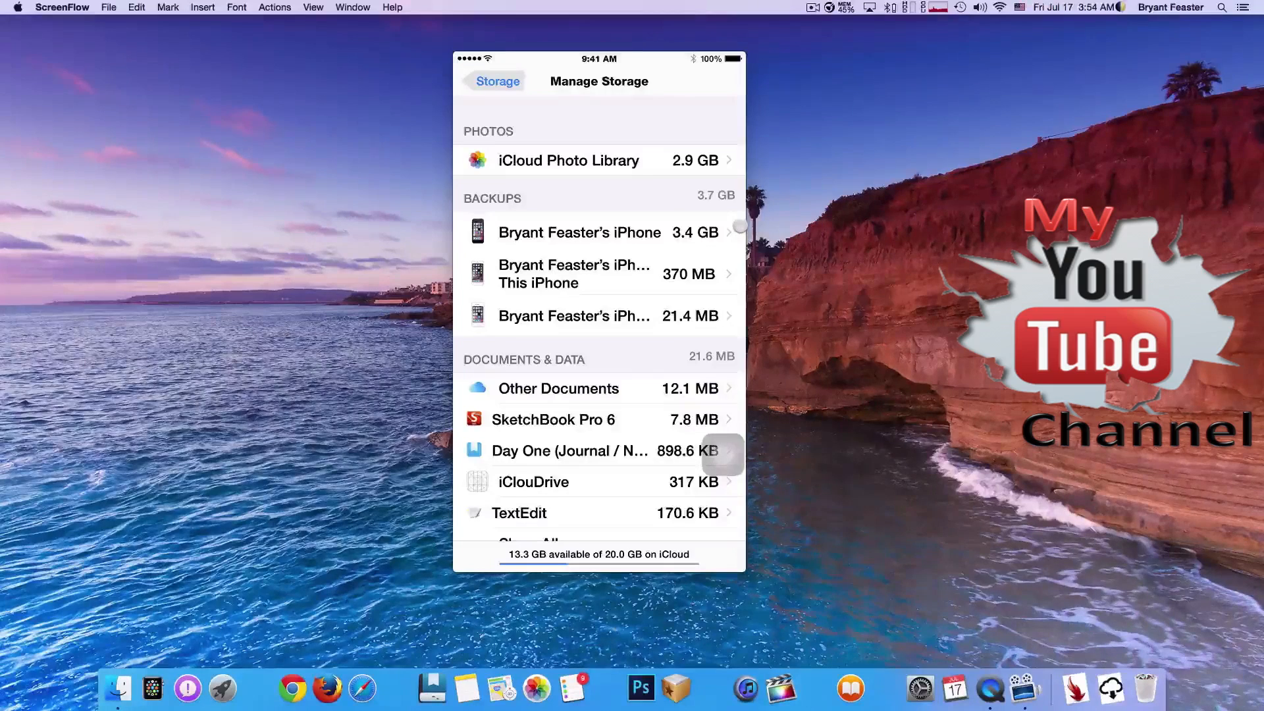
pyautogui.click(579, 232)
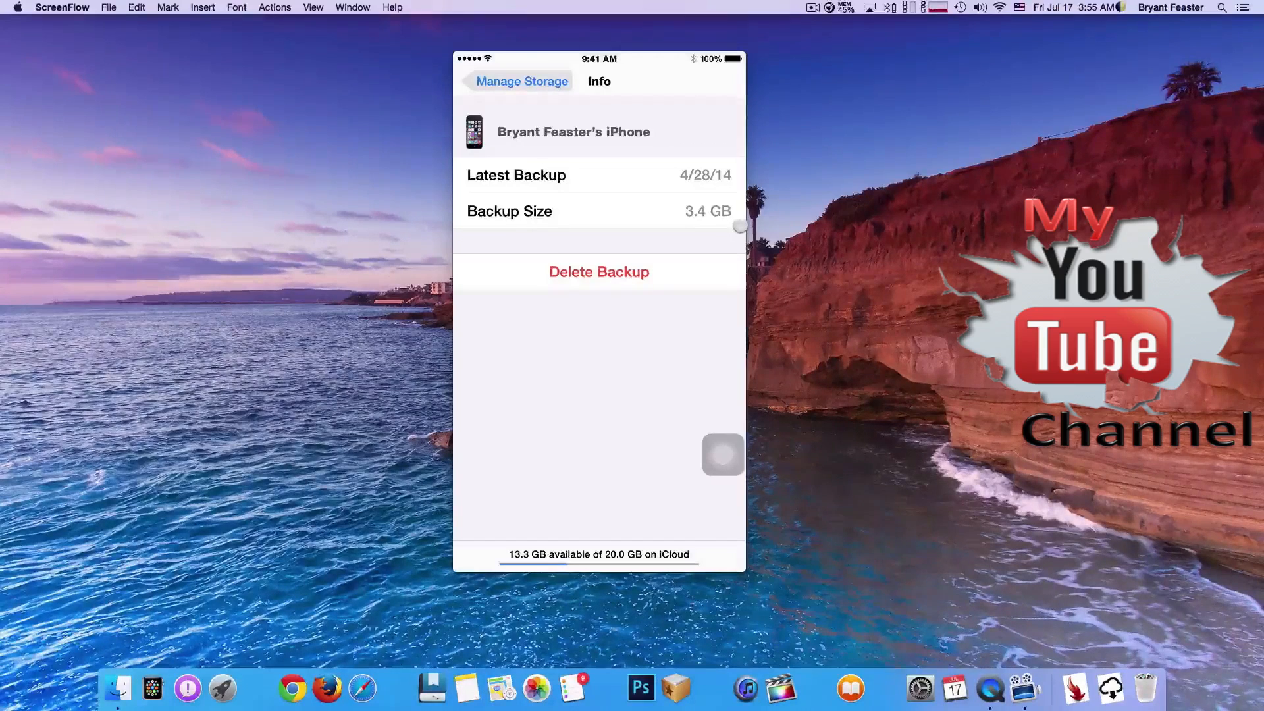
# Turn off and delete the 3.4 GB backup, bringing iCloud to 16.6 GB available of 20.0 GB
pyautogui.click(599, 271)
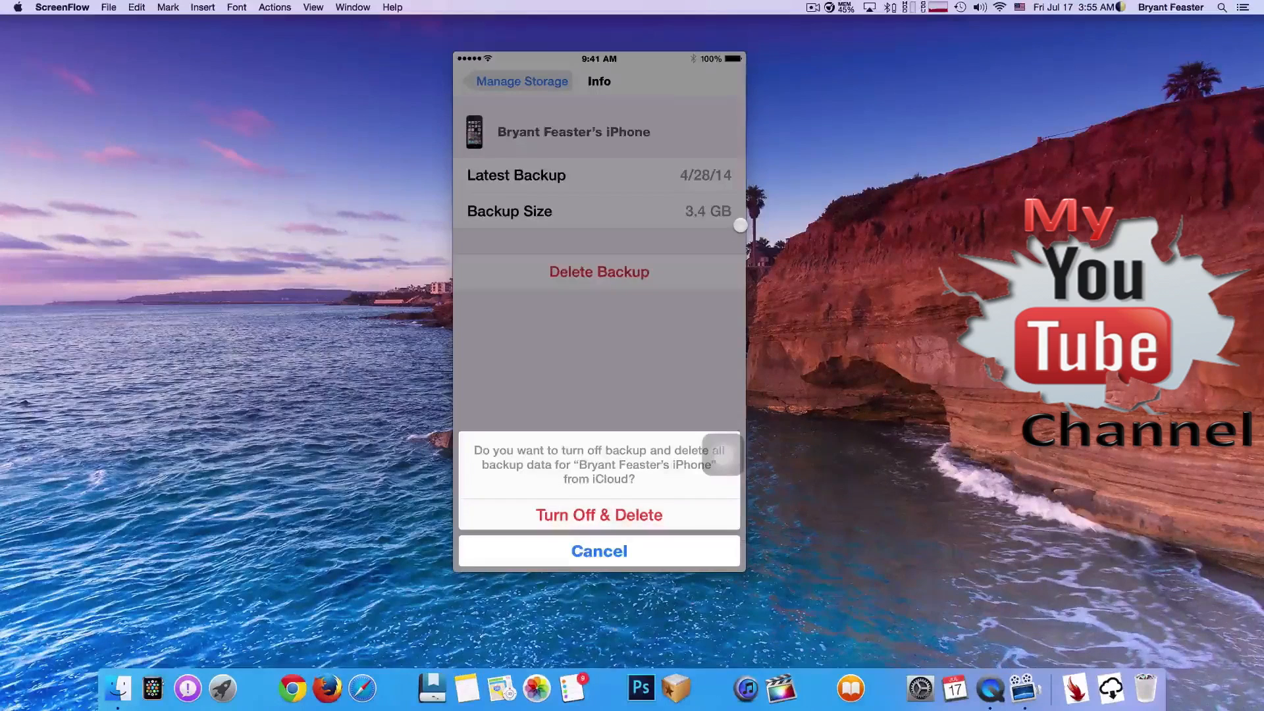
pyautogui.click(599, 514)
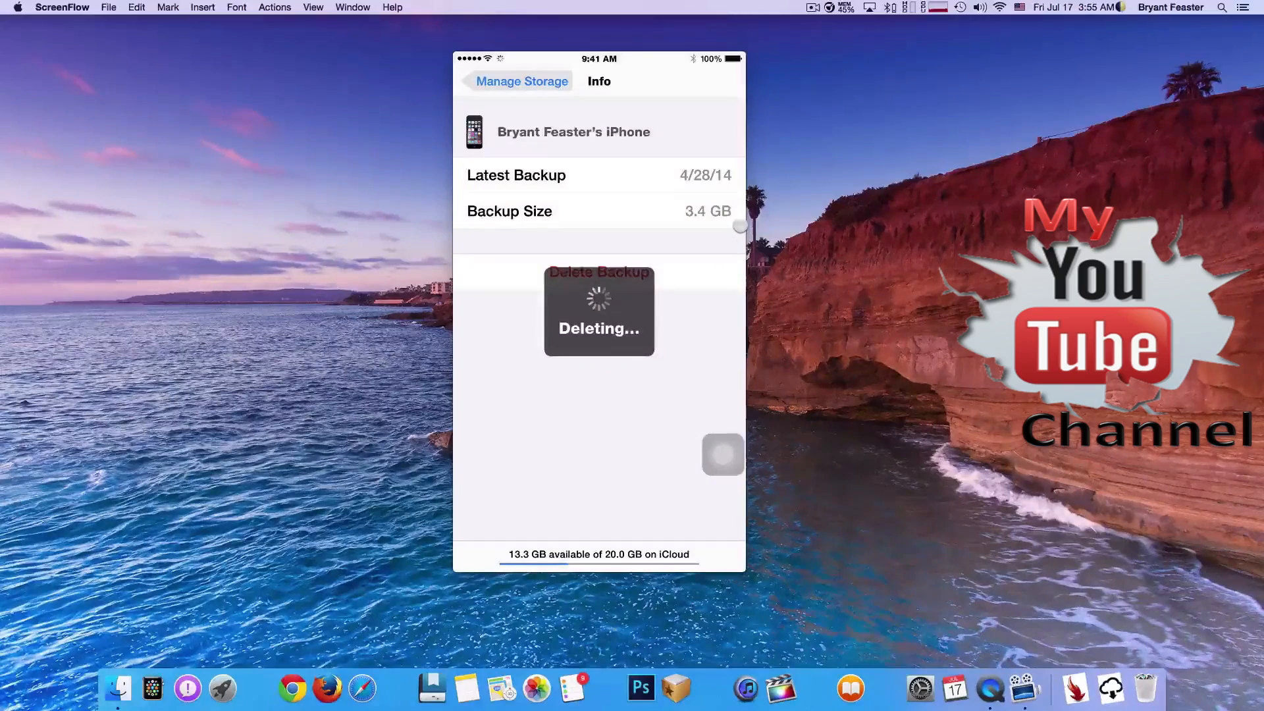
pyautogui.click(516, 82)
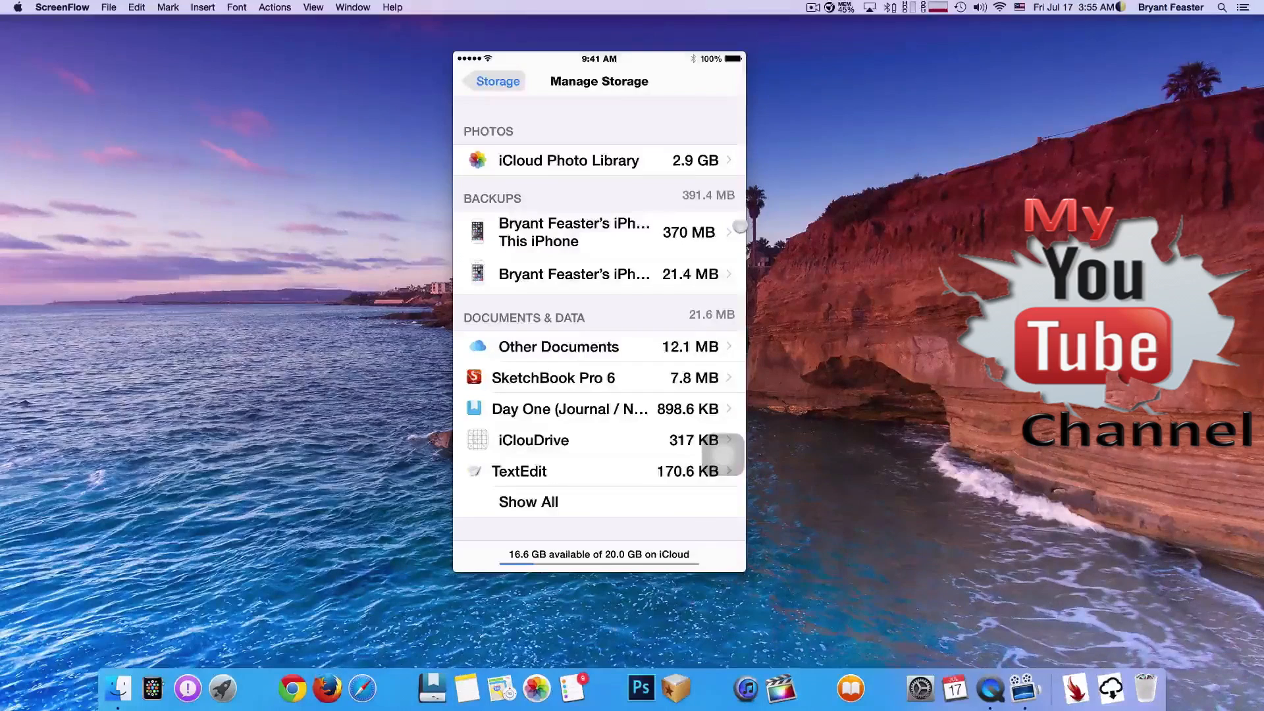
# Turn off and delete this iPhone's 369 MB backup, leaving 17.0 GB available of 20.0 GB
pyautogui.click(574, 232)
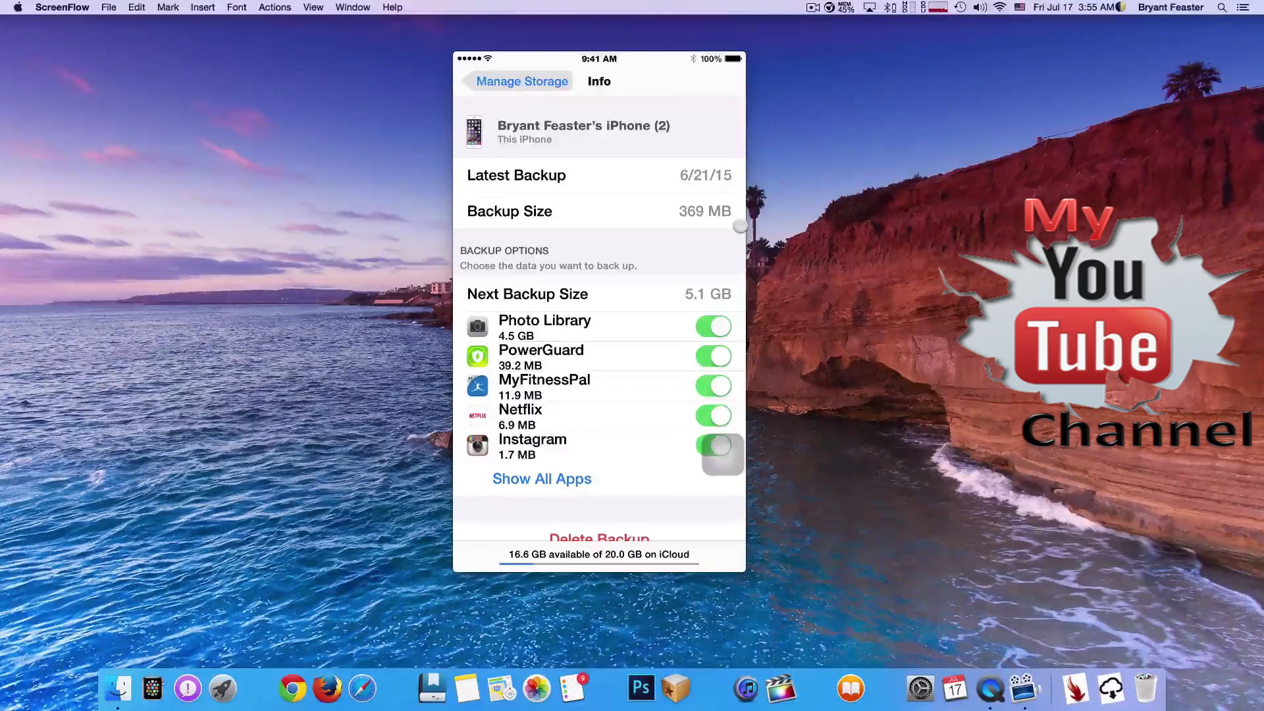
pyautogui.scroll(-3)
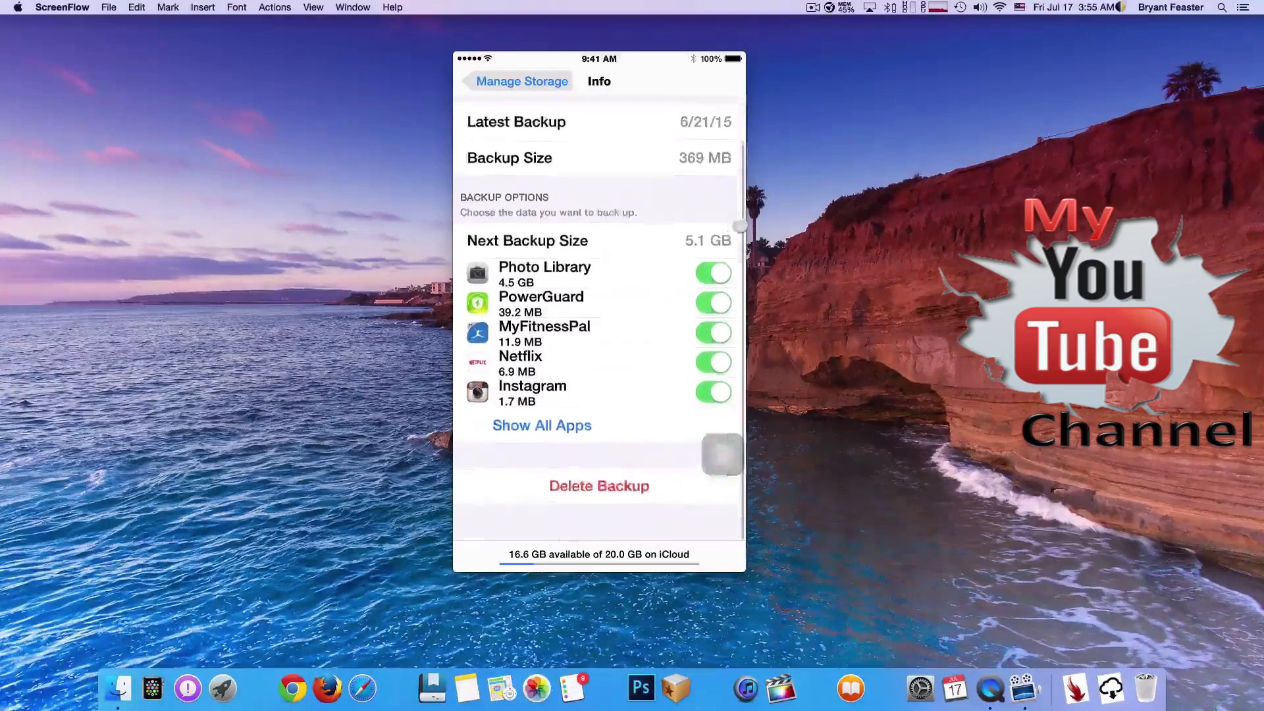
pyautogui.click(599, 485)
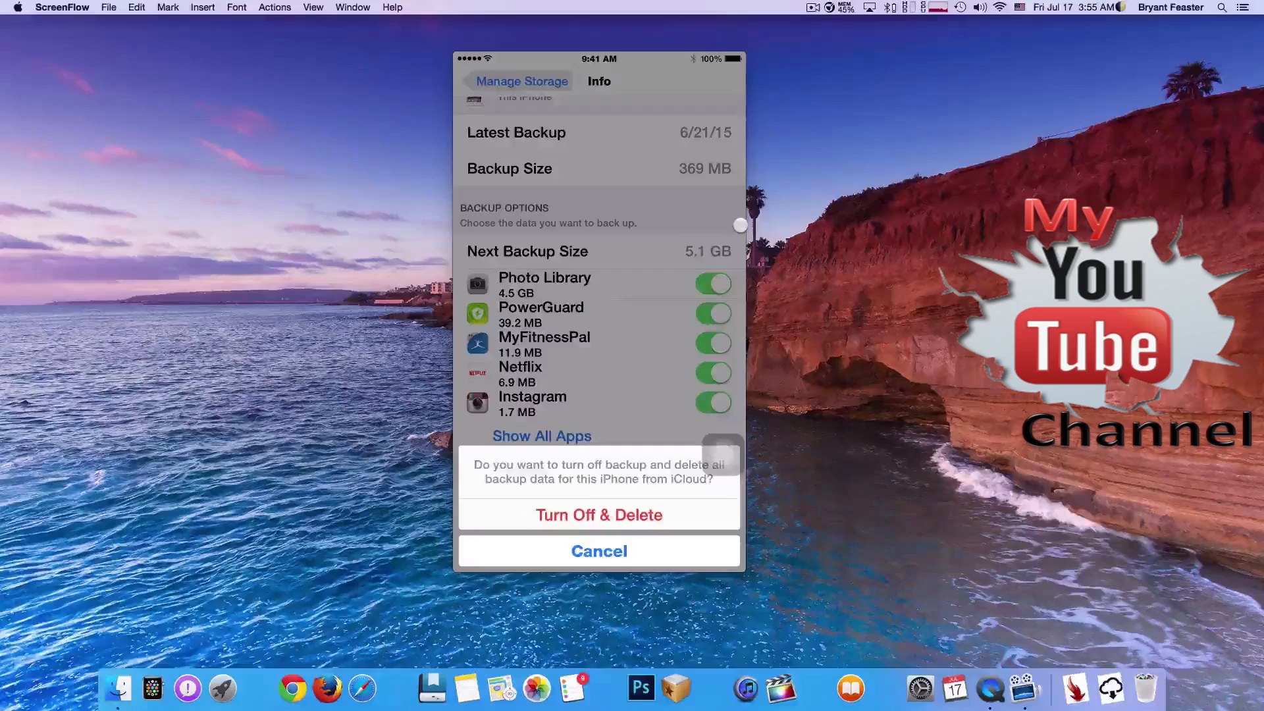
pyautogui.click(599, 514)
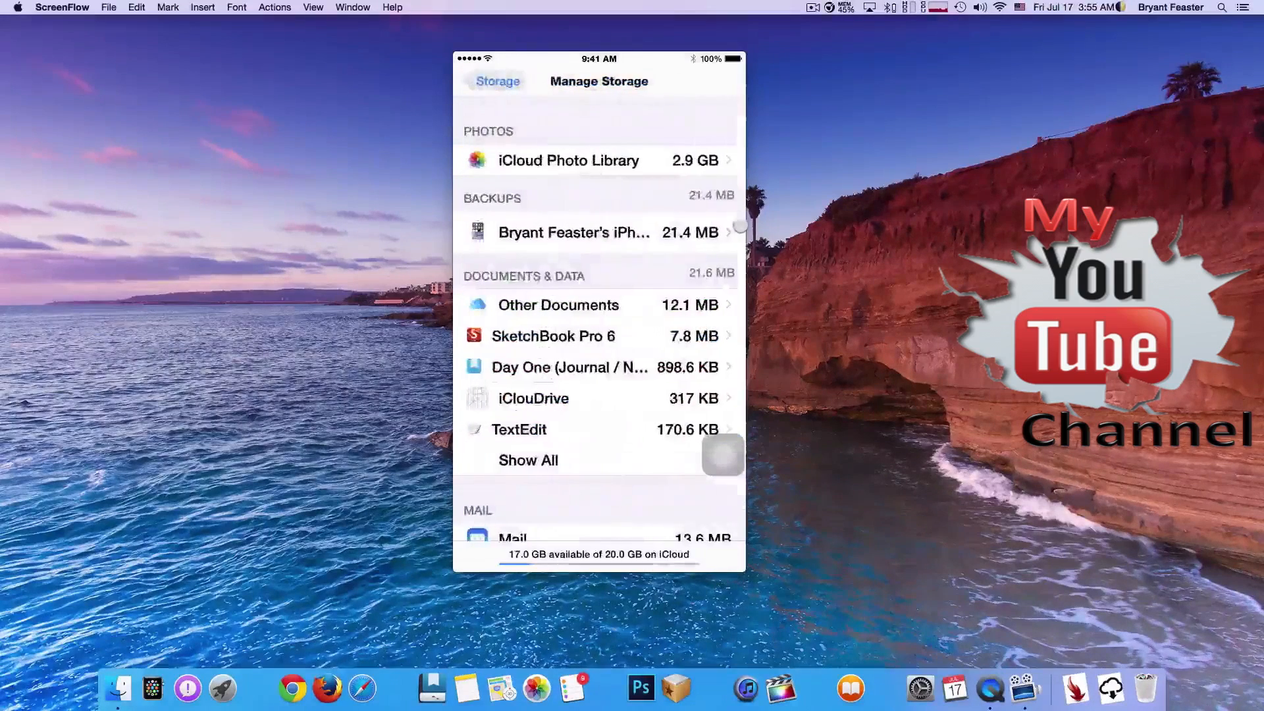
# Turn off and delete the last 21.4 MB backup and go back to the storage summary at 17.1 GB available
pyautogui.click(574, 231)
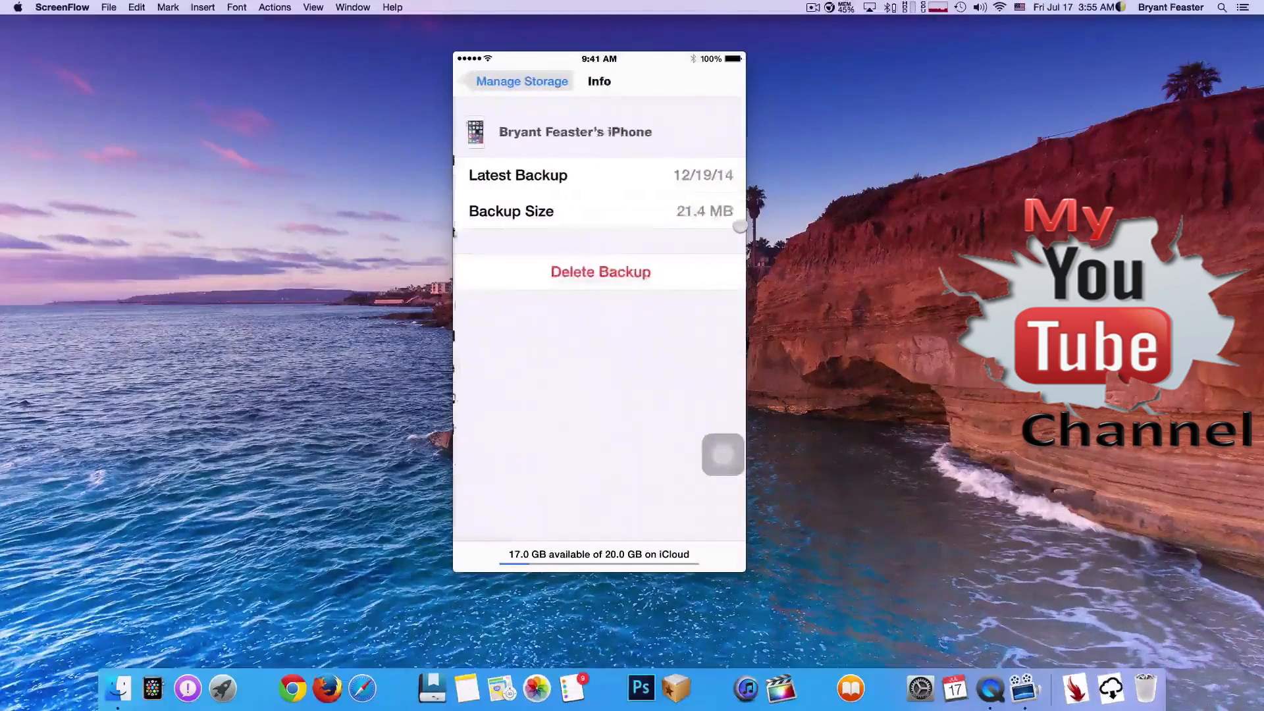
pyautogui.click(600, 272)
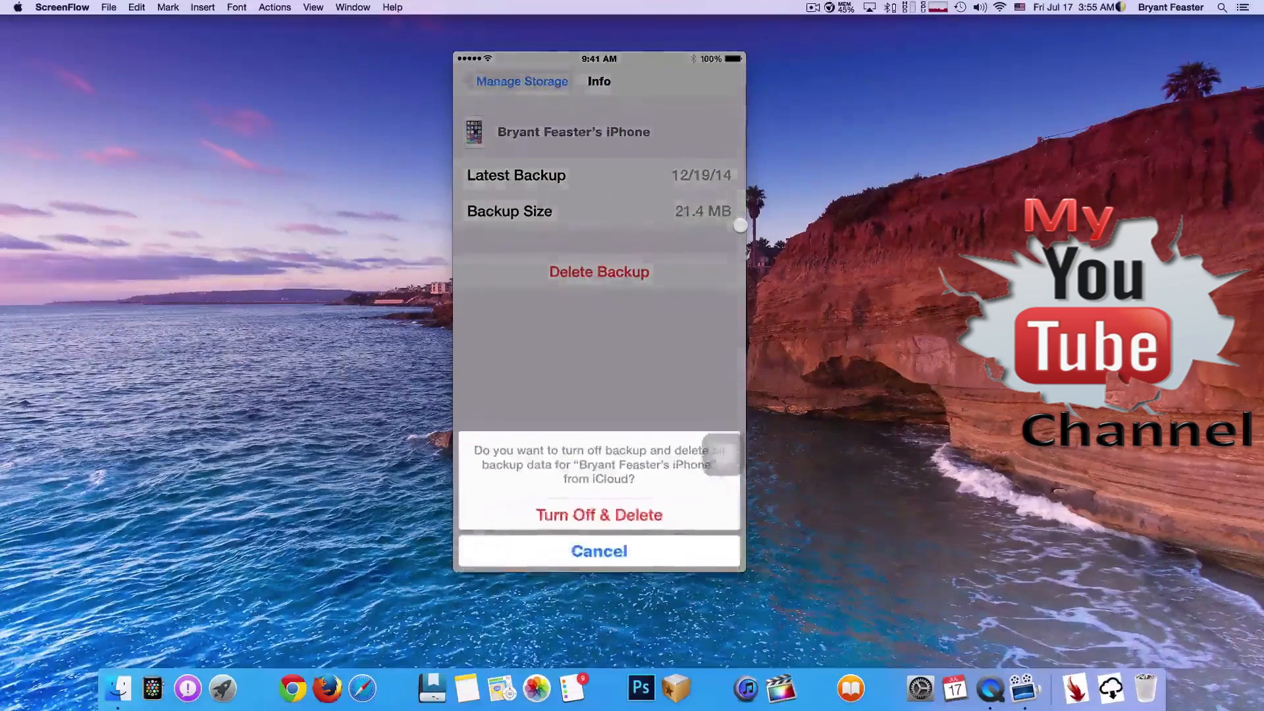
pyautogui.click(597, 514)
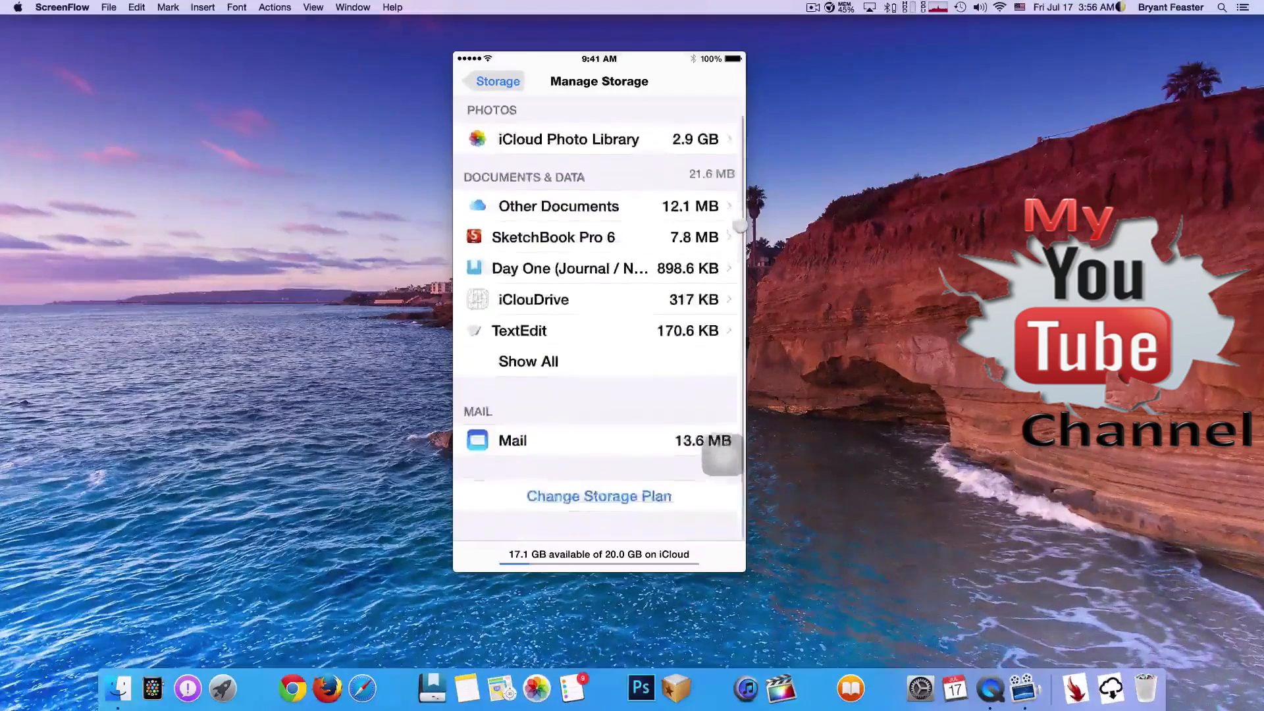
pyautogui.scroll(-3)
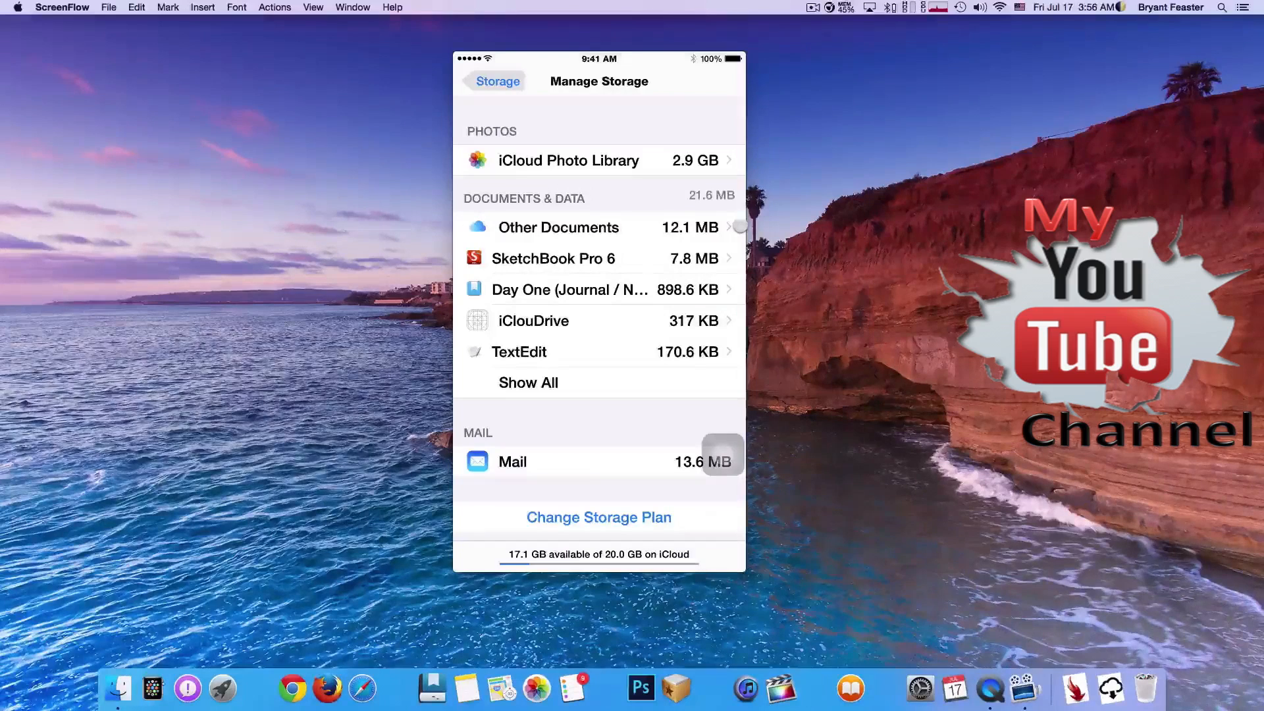
pyautogui.scroll(-3)
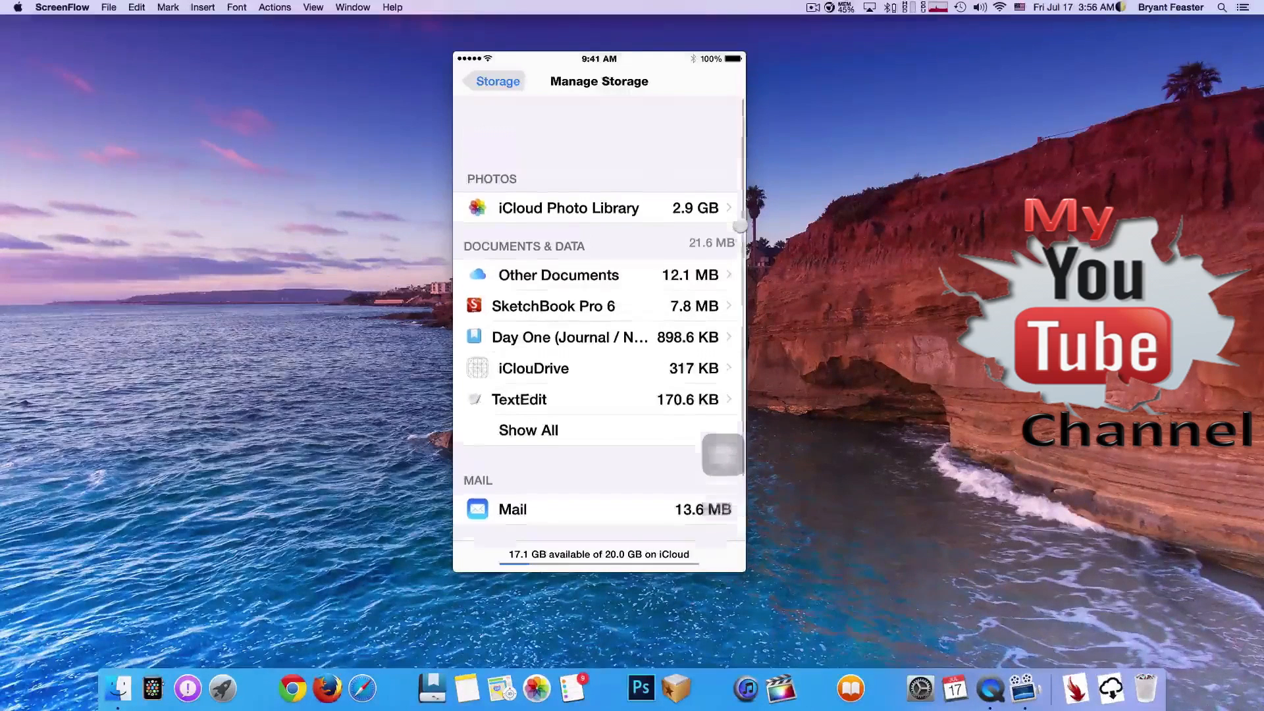
pyautogui.scroll(-3)
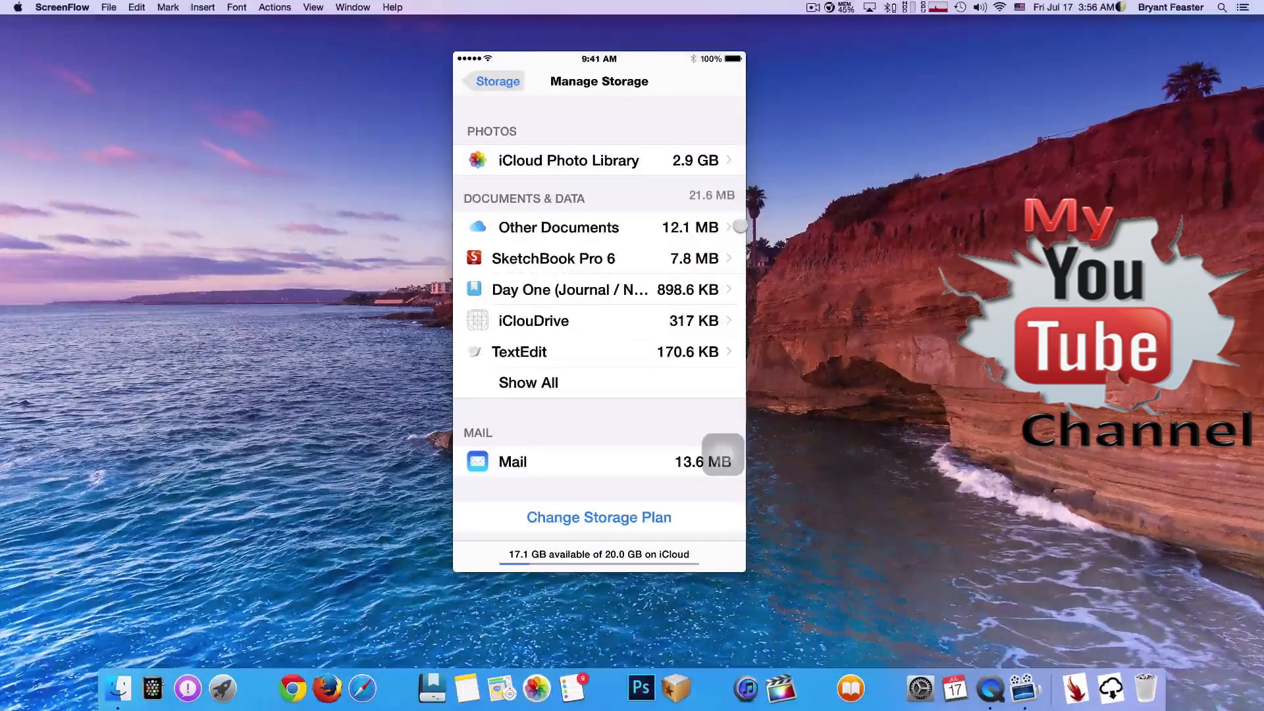
pyautogui.click(496, 81)
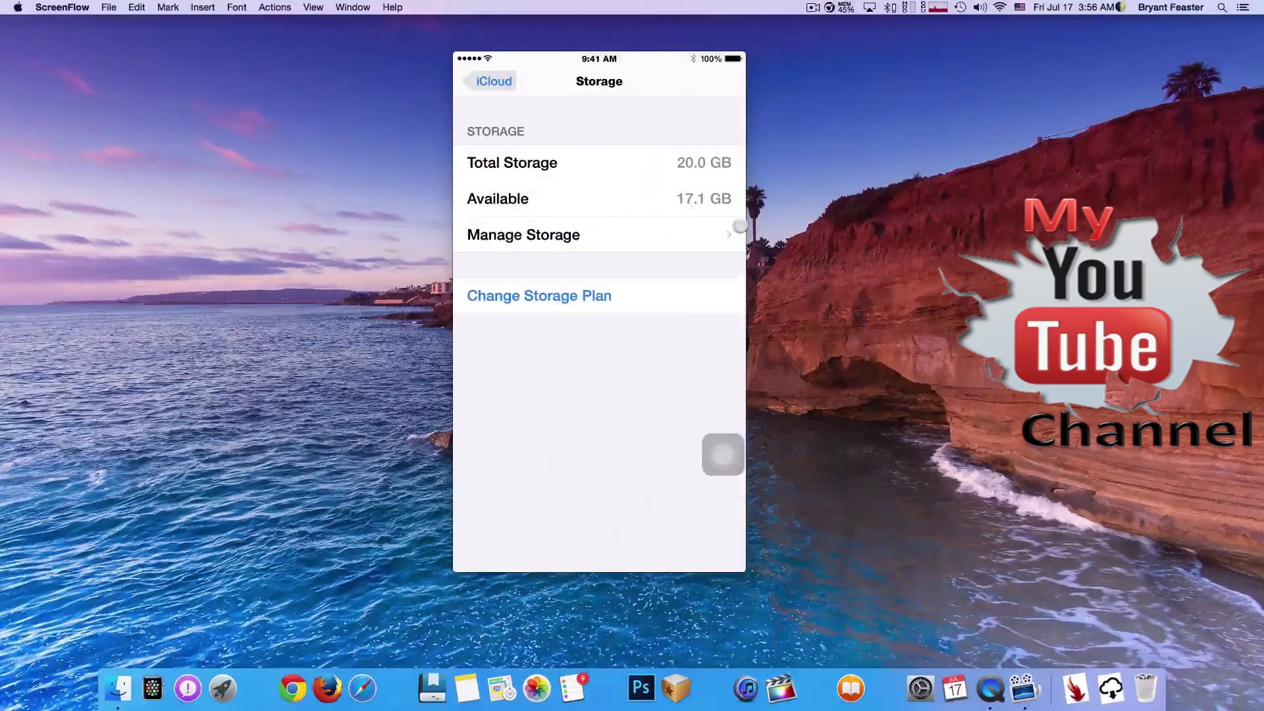
# Go back to the main iCloud page and scroll through the synced apps list with iCloud Backup off
pyautogui.click(493, 82)
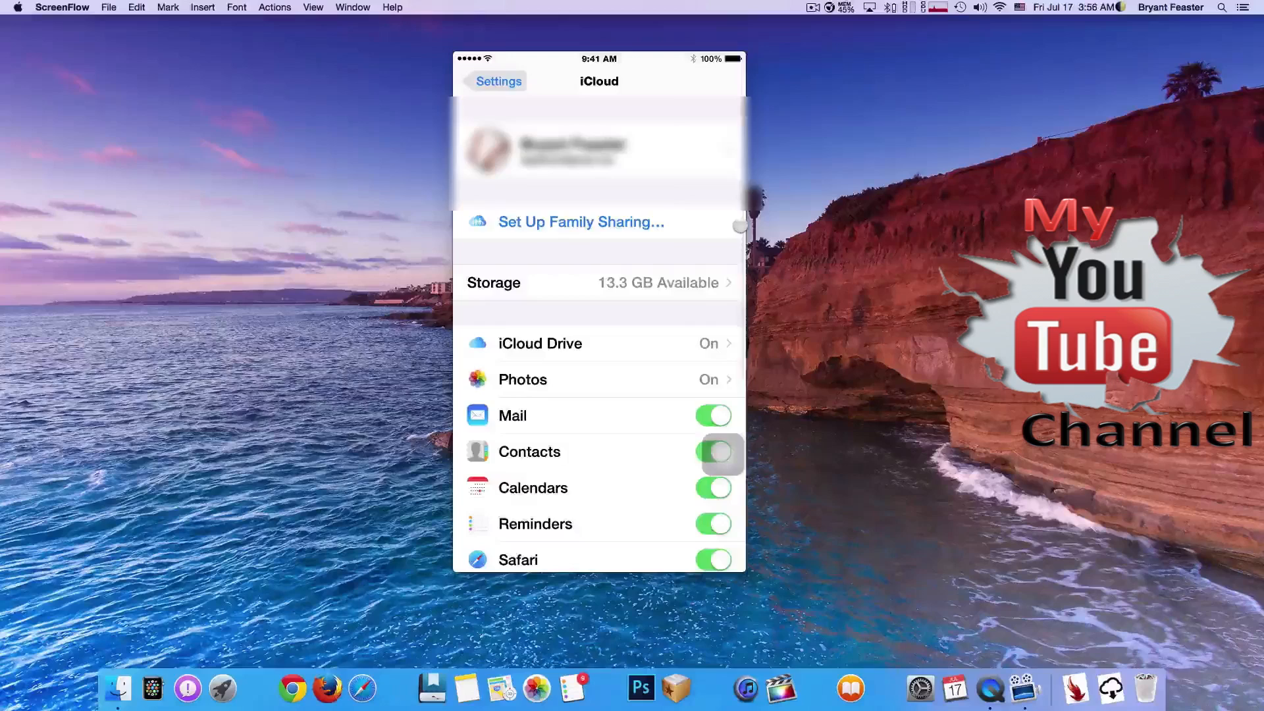
pyautogui.scroll(-3)
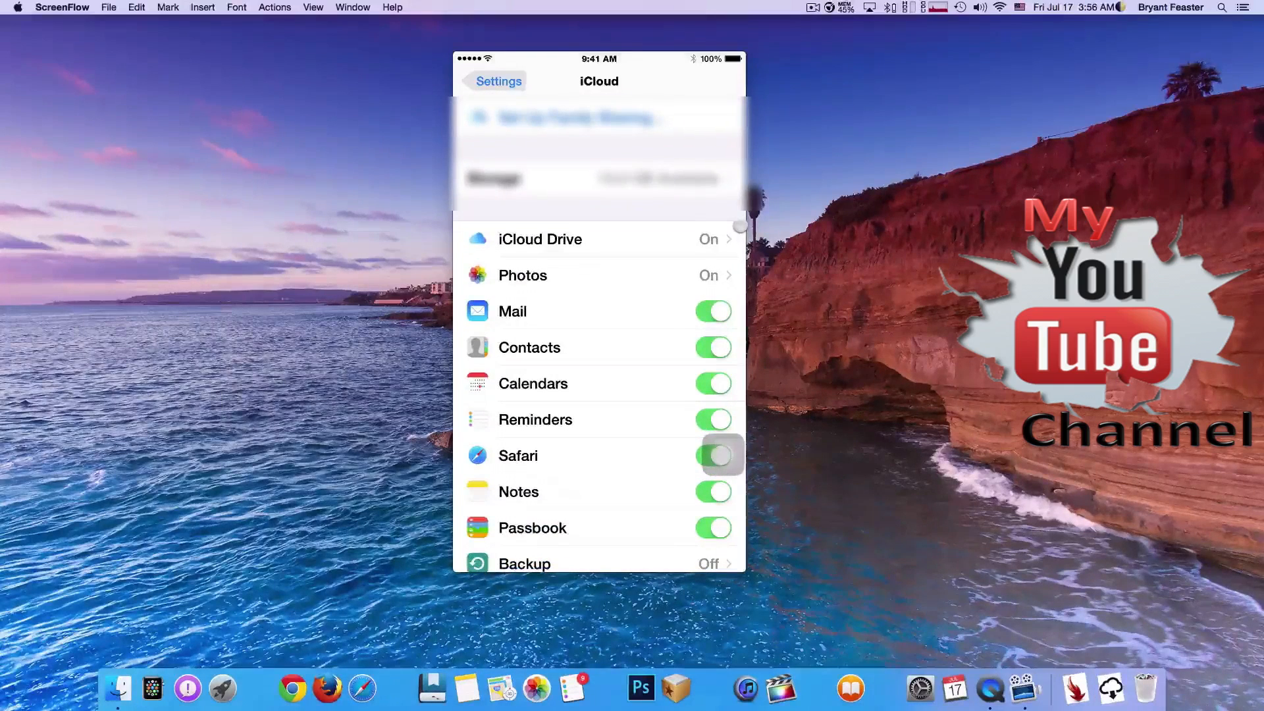
pyautogui.scroll(-3)
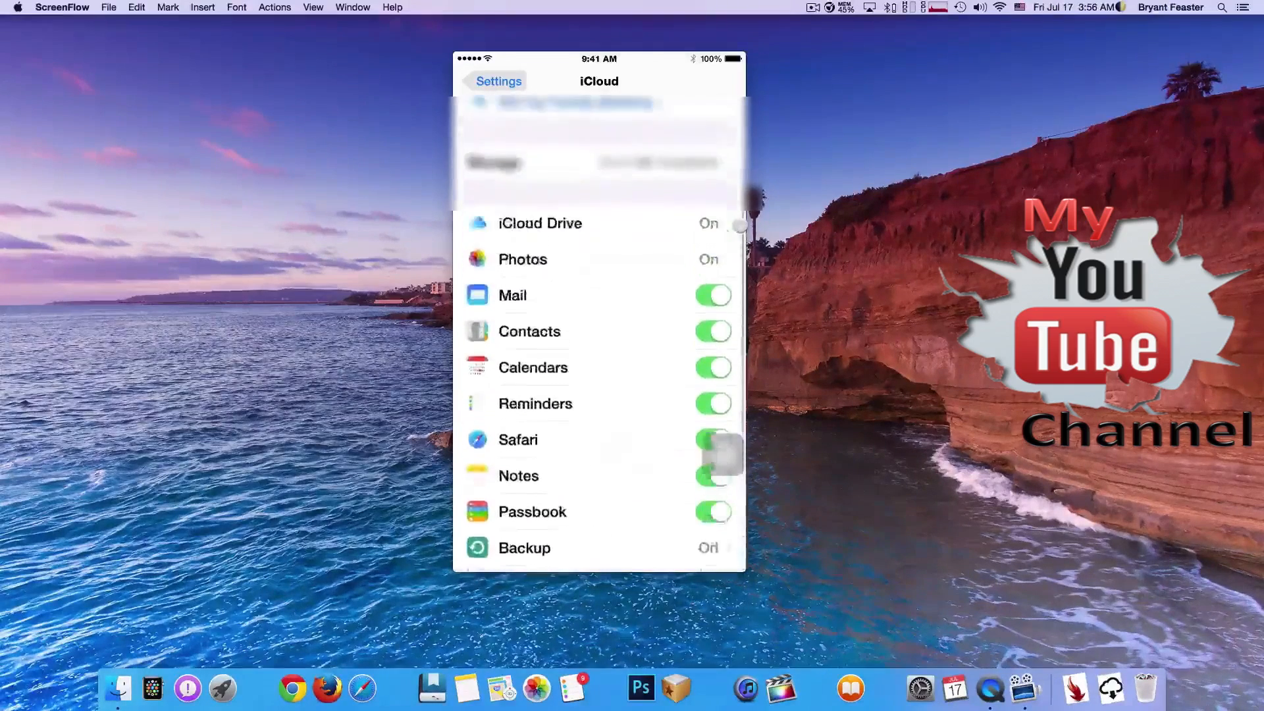
pyautogui.scroll(-3)
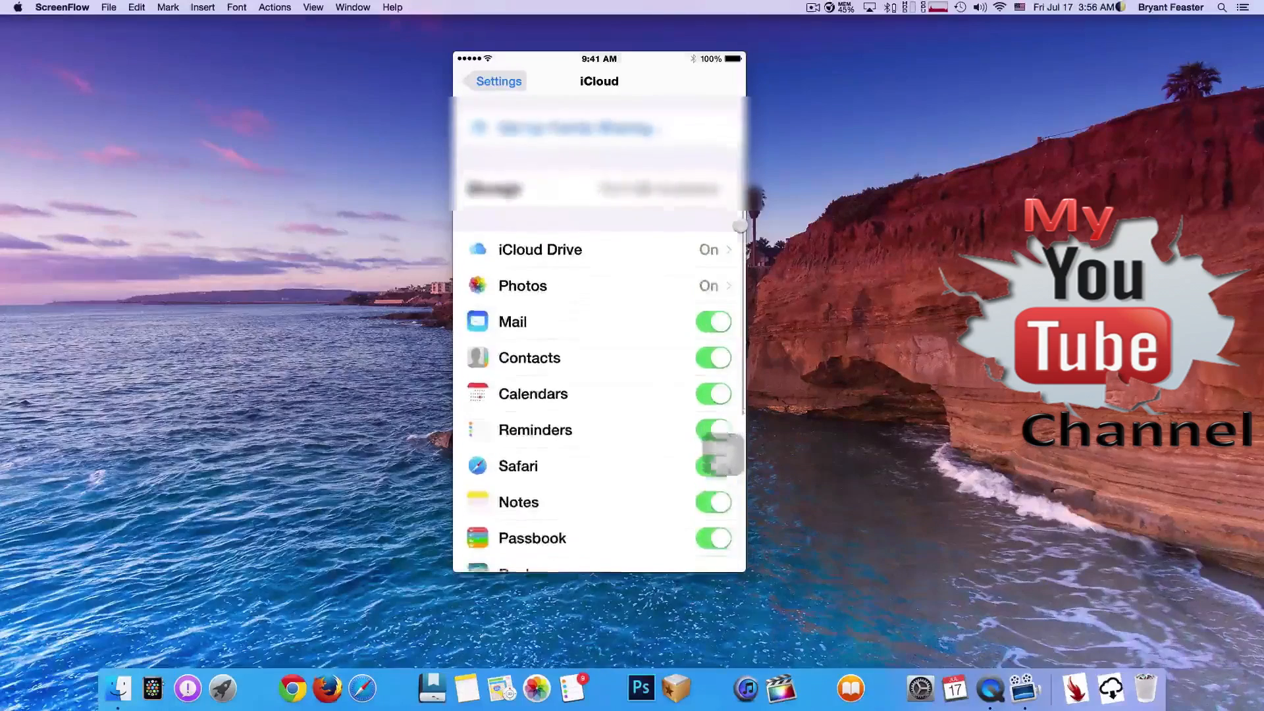
pyautogui.scroll(-3)
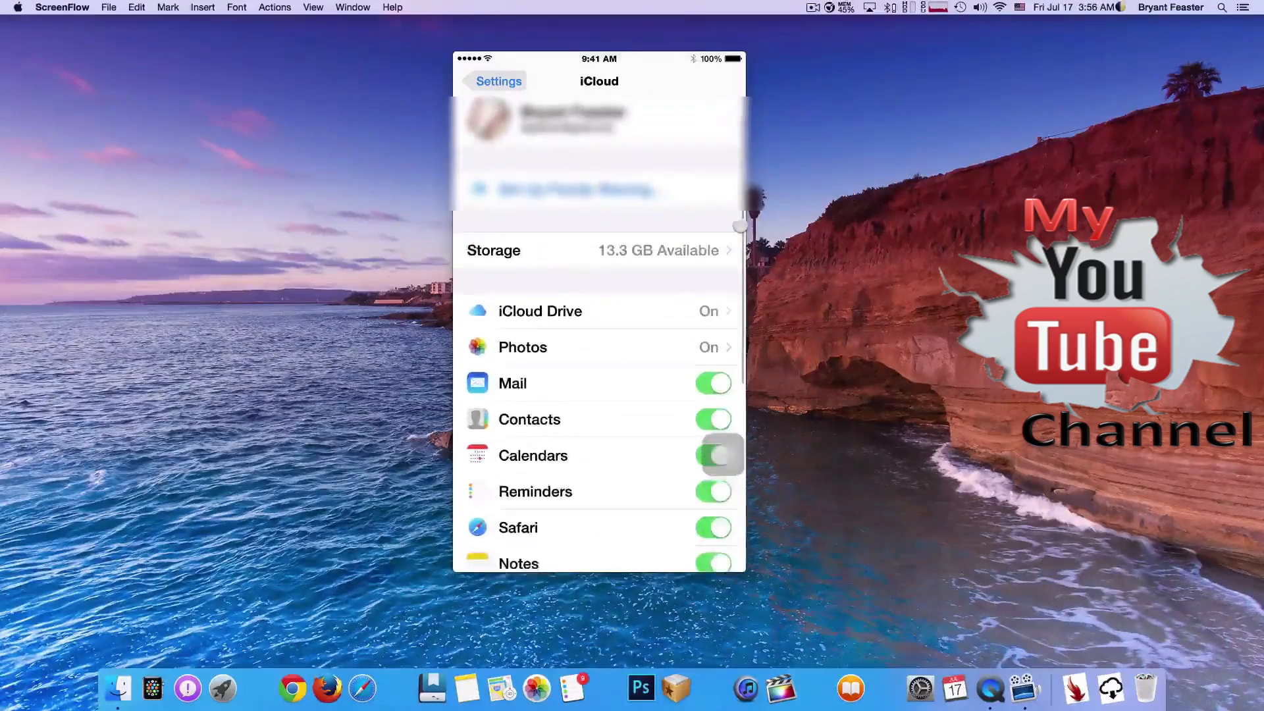
pyautogui.scroll(-3)
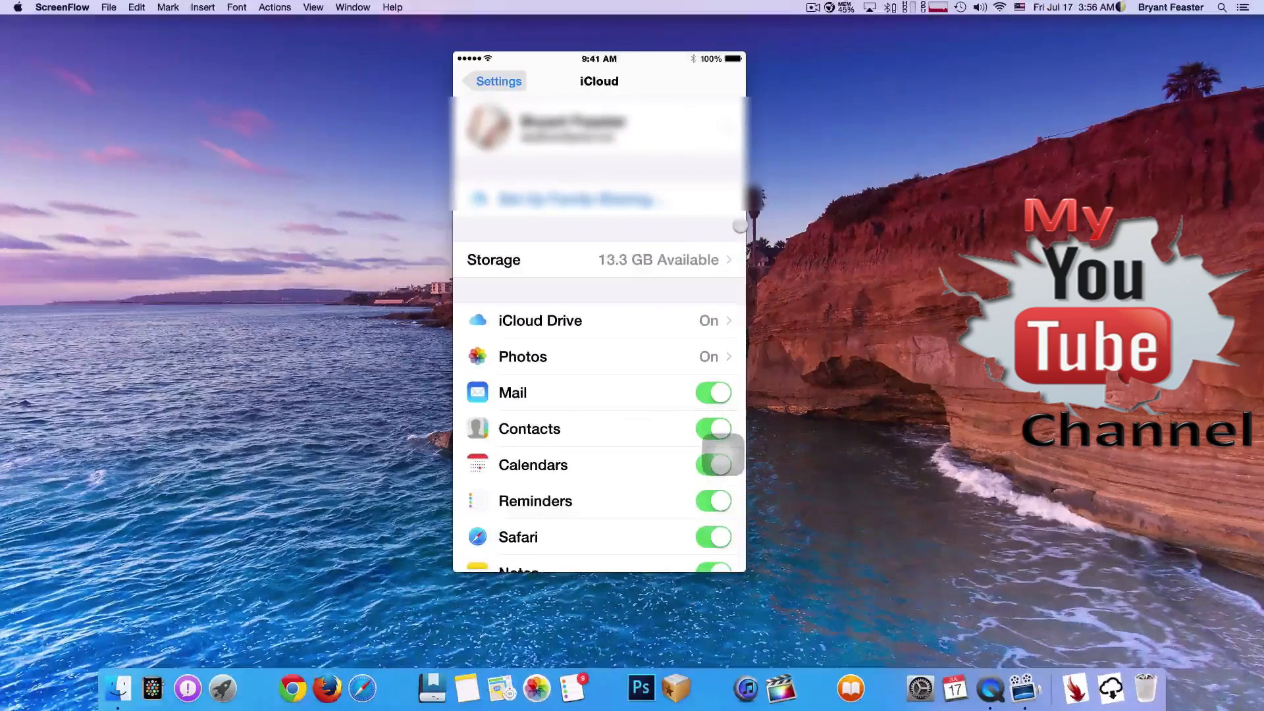